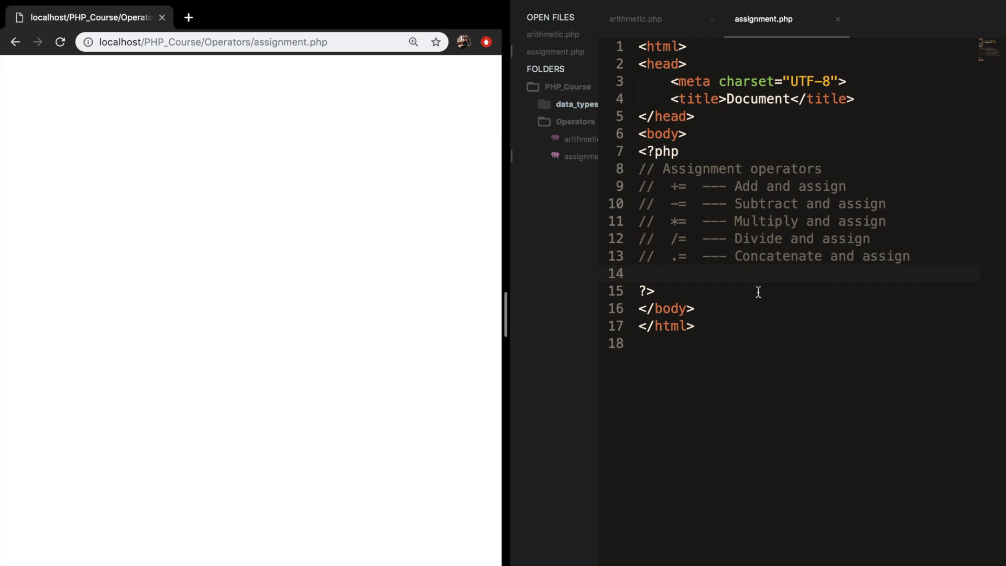
{"action": "mouse_move", "coordinate": [698, 224]}
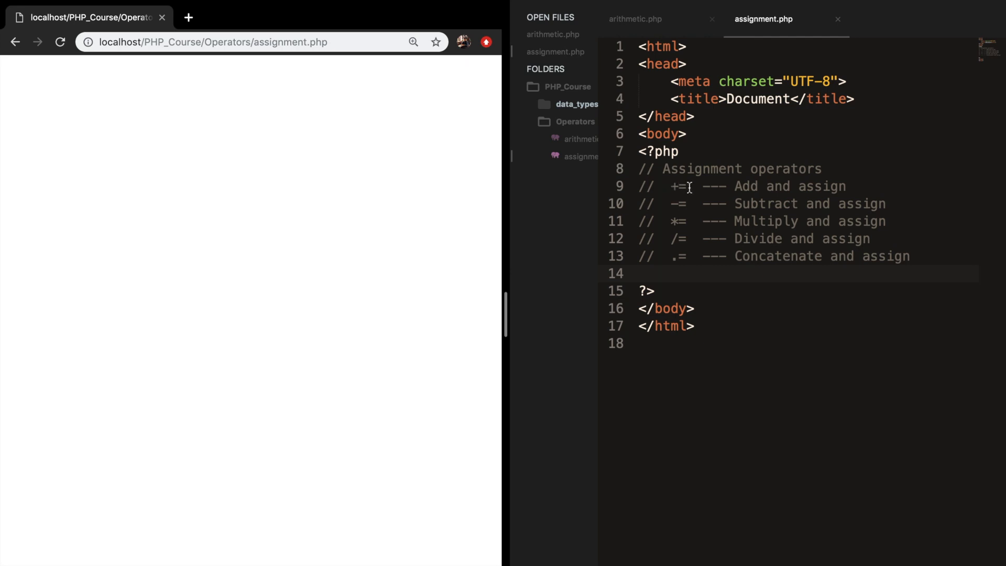
{"action": "mouse_move", "coordinate": [756, 186]}
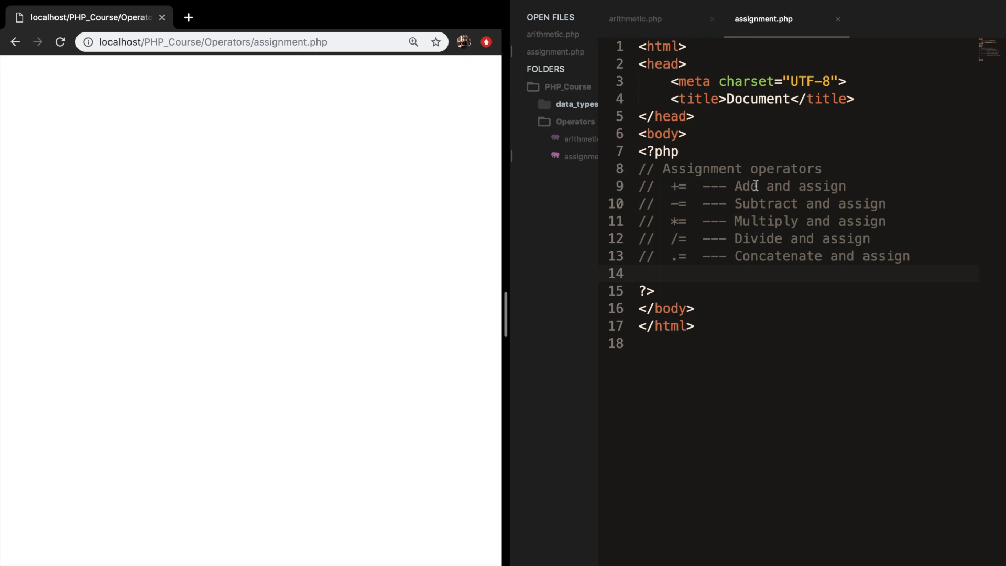
{"action": "mouse_move", "coordinate": [678, 204]}
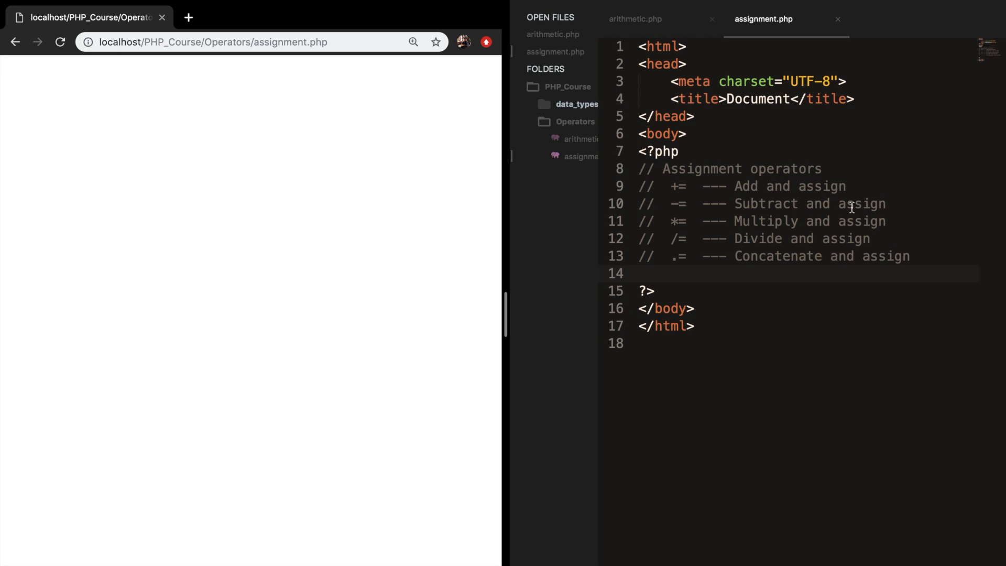
{"action": "mouse_move", "coordinate": [678, 223]}
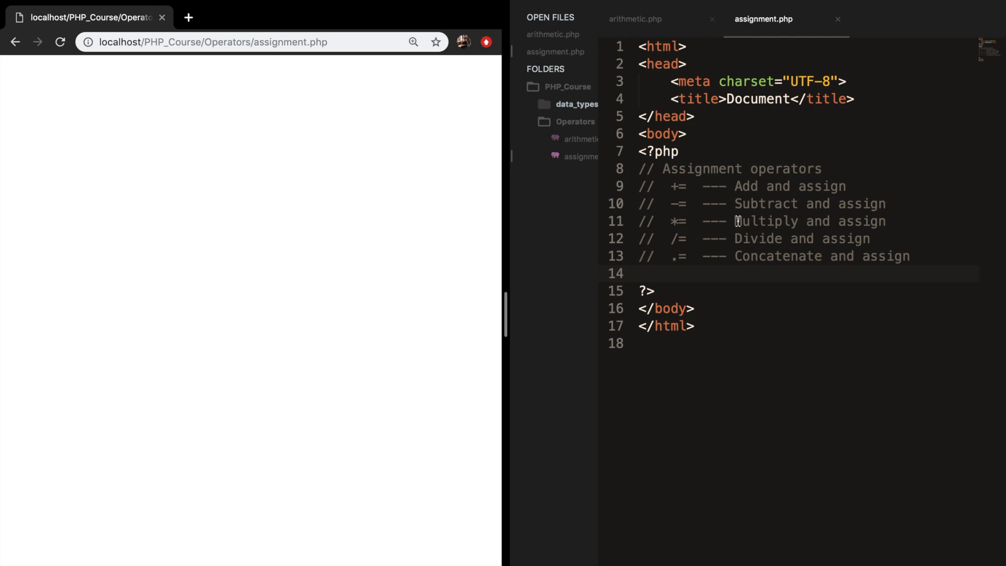
{"action": "mouse_move", "coordinate": [673, 245]}
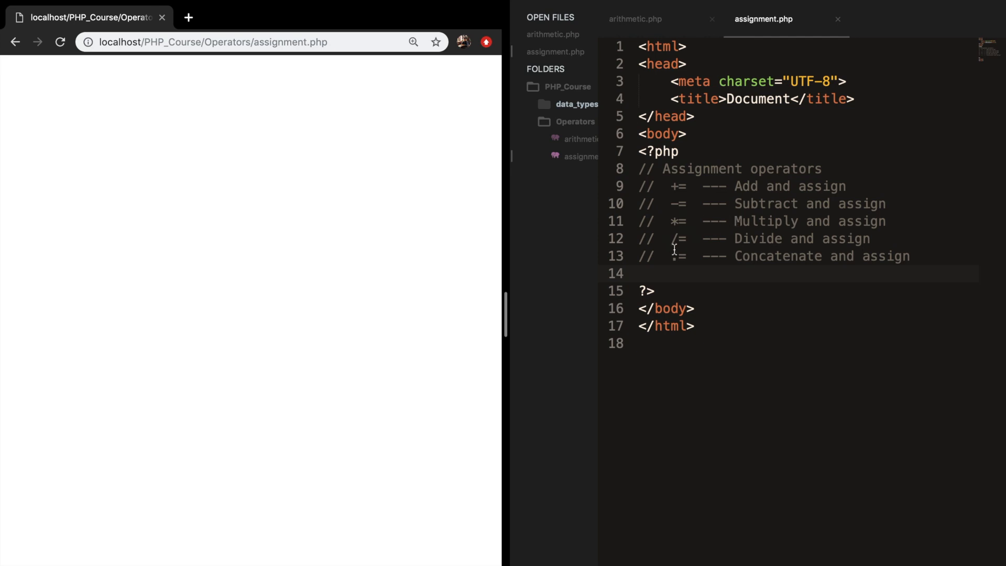
{"action": "mouse_move", "coordinate": [676, 257]}
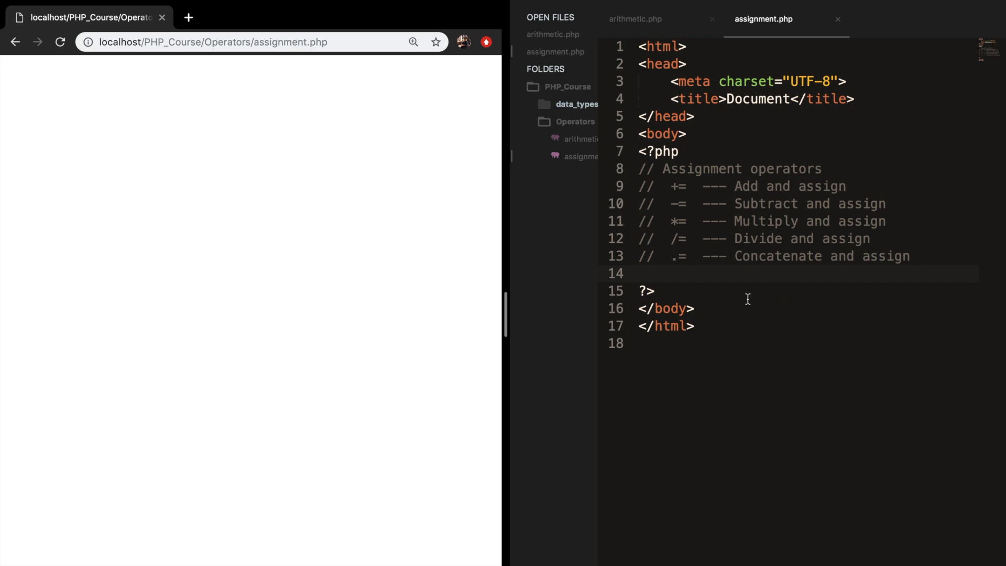
Write $x = 5; followed by the long-hand addition $x = $x + 5;.
{"action": "type", "text": "$x"}
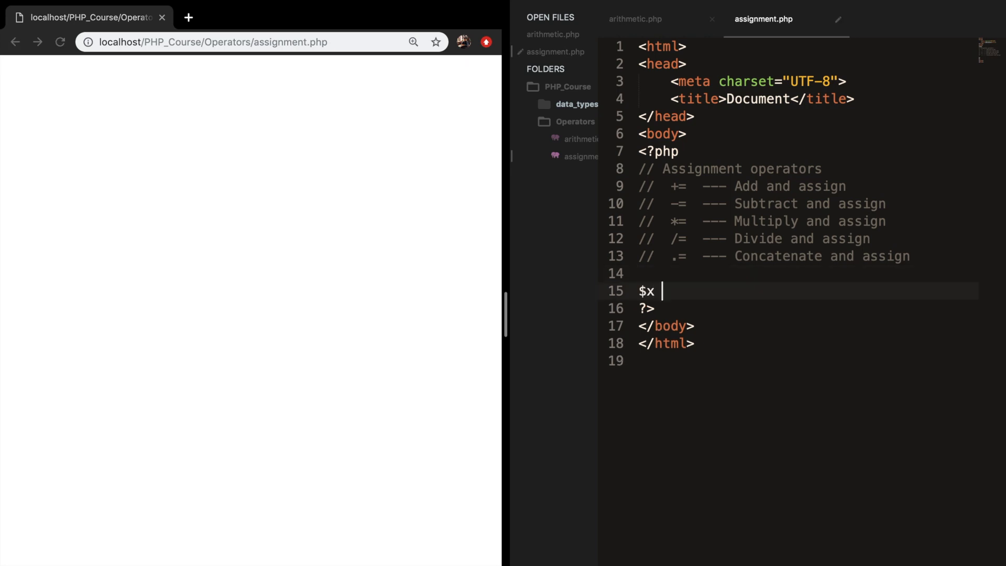
{"action": "type", "text": "= 5;"}
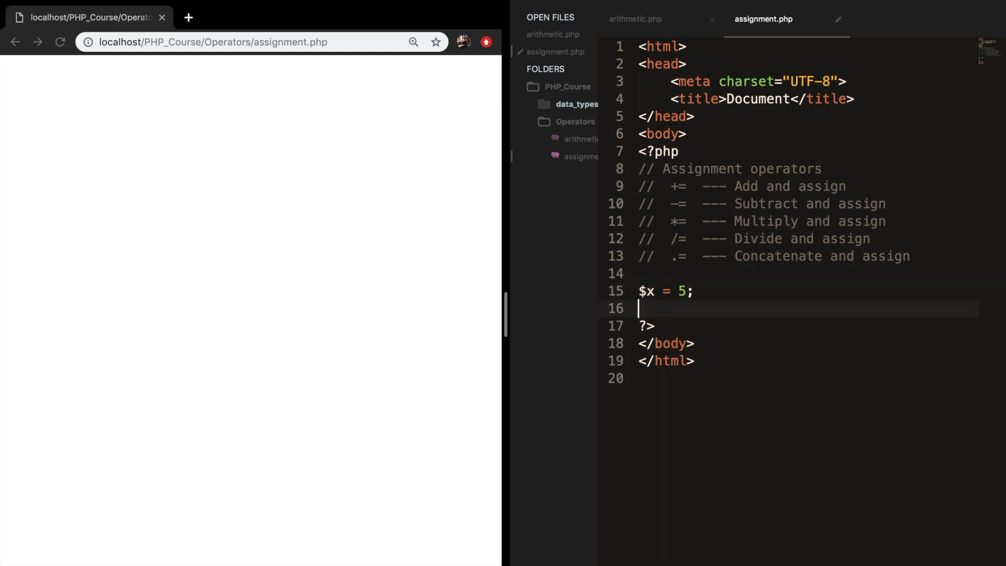
{"action": "type", "text": "$x"}
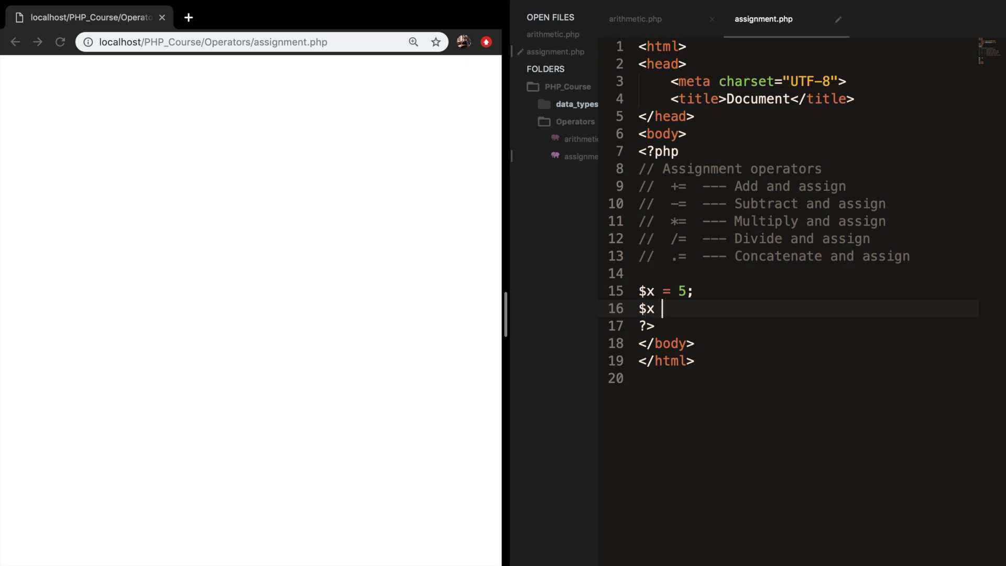
{"action": "type", "text": "= $x"}
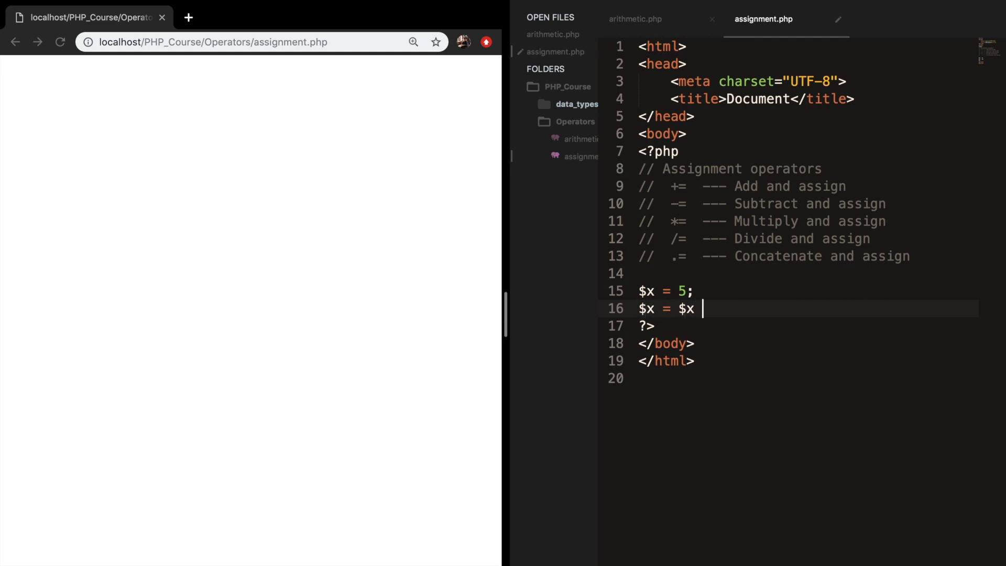
{"action": "type", "text": "+ 5;"}
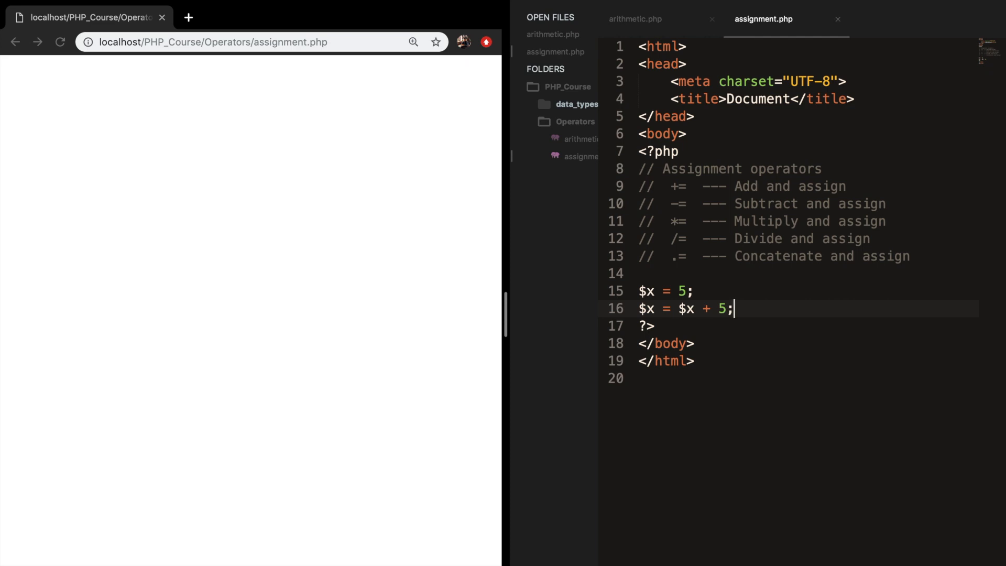
Echo $x and reload the browser so the page shows 10.
{"action": "type", "text": "echo %x"}
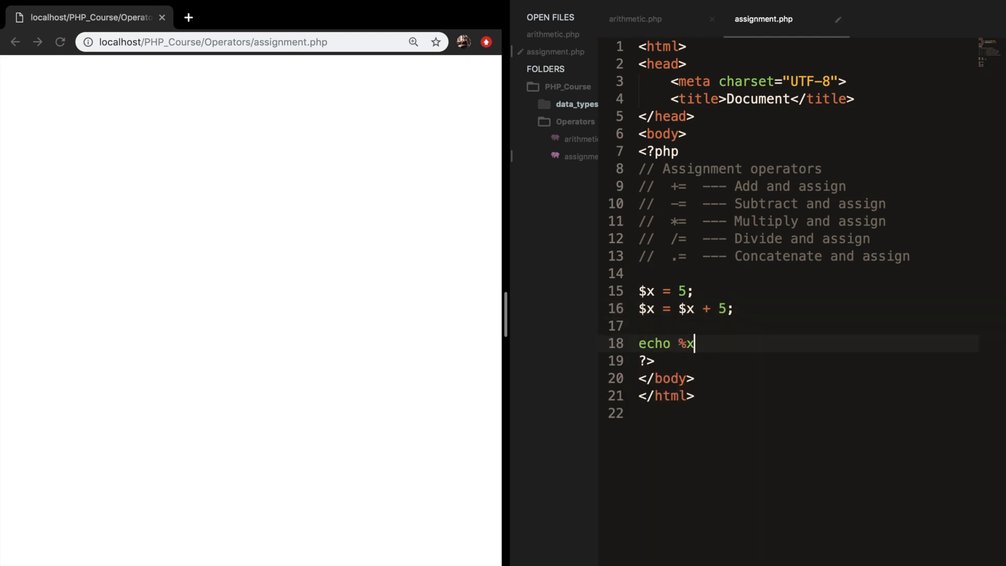
{"action": "type", "text": "$x;"}
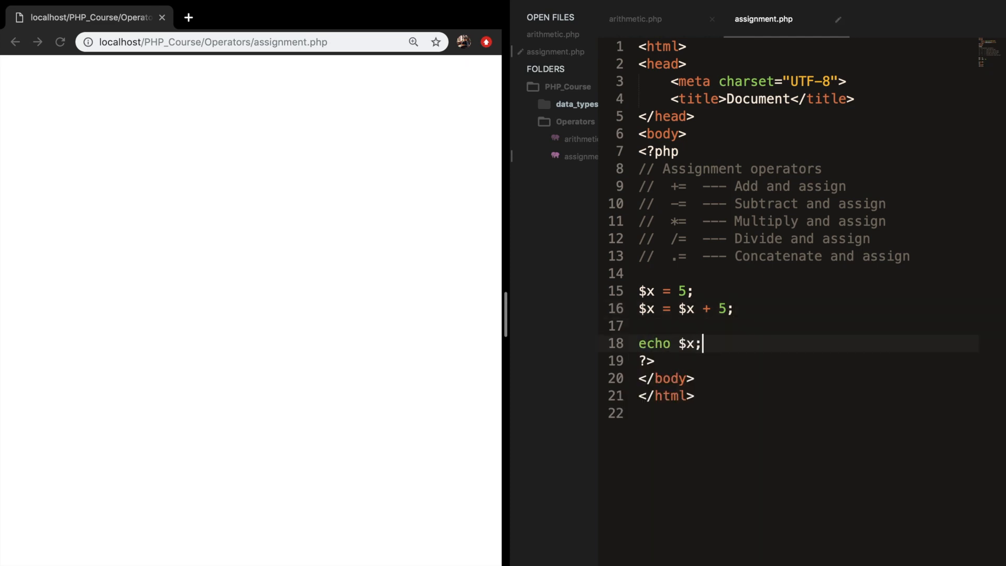
{"action": "left_click", "coordinate": [60, 42]}
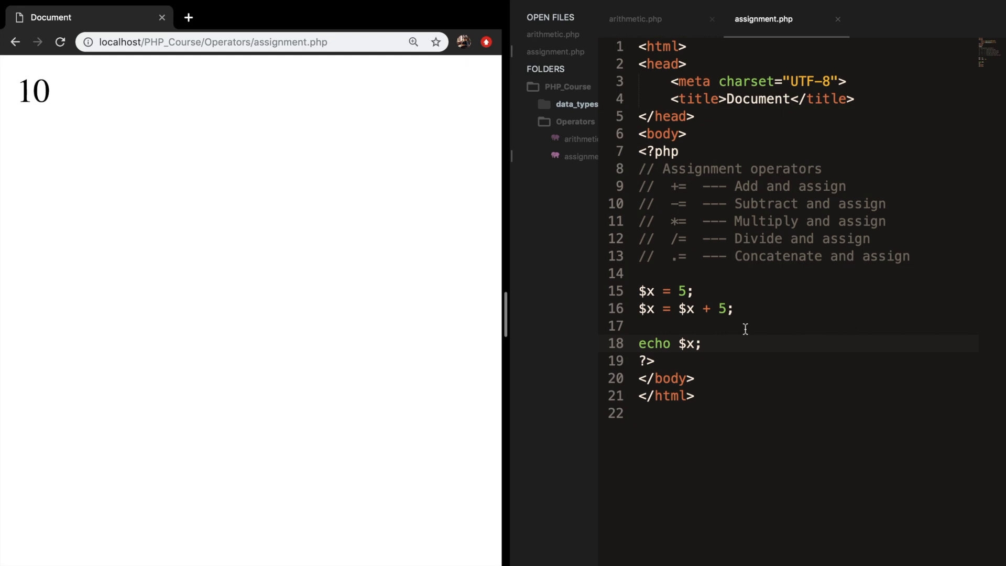
{"action": "mouse_move", "coordinate": [736, 315]}
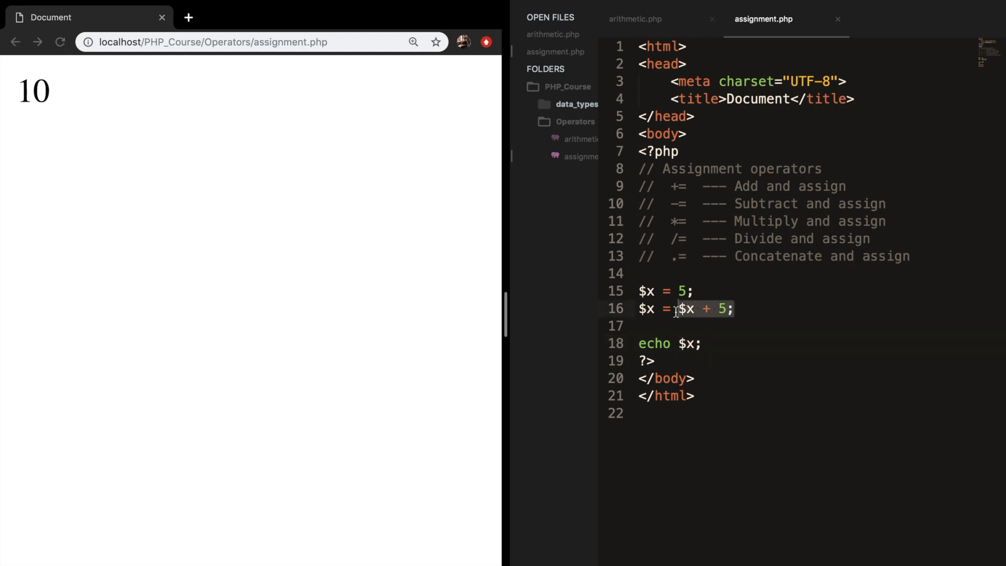
Rewrite the addition as the shorthand $x += 5; and check the printed 10.
{"action": "key", "text": "Backspace"}
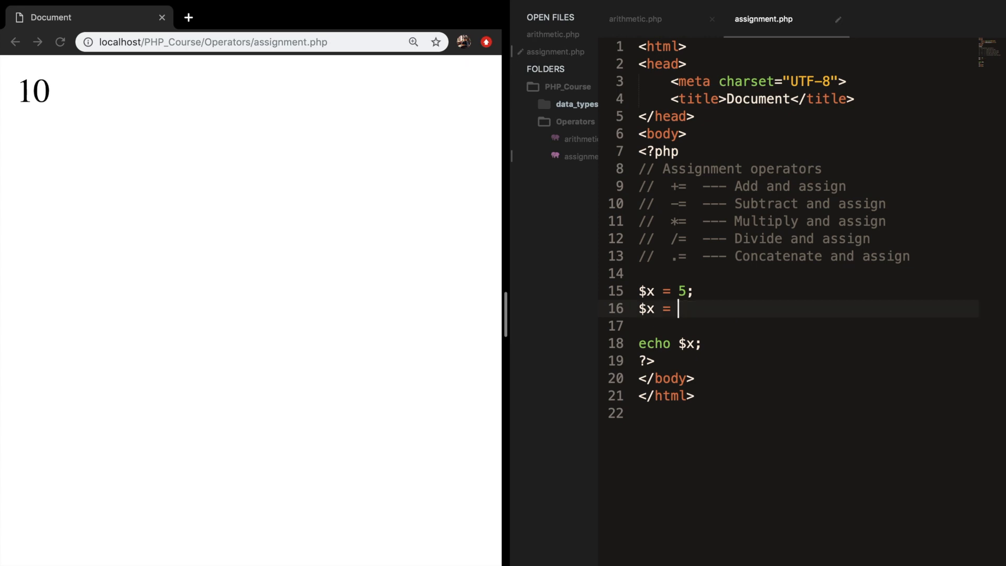
{"action": "type", "text": "+="}
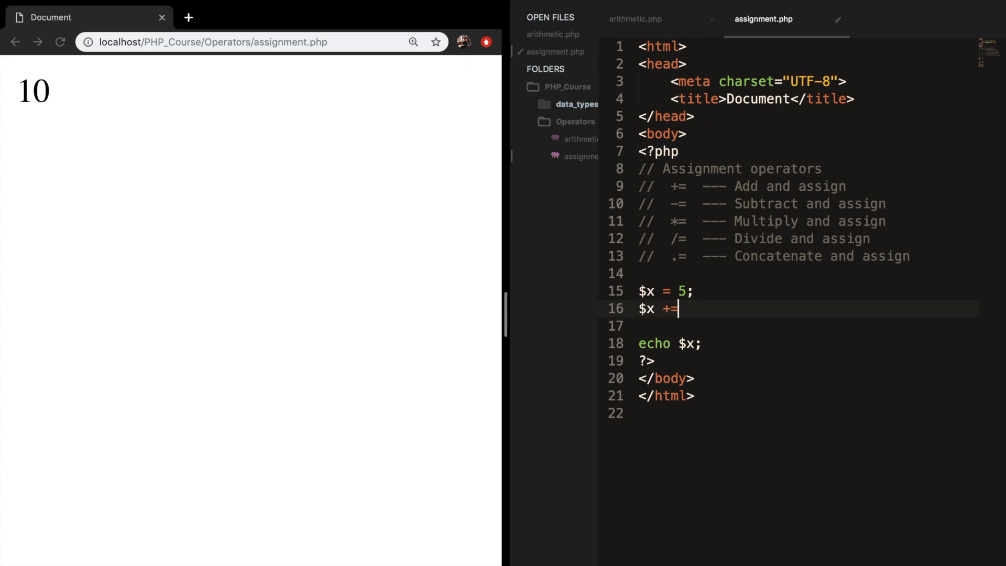
{"action": "type", "text": "\" \""}
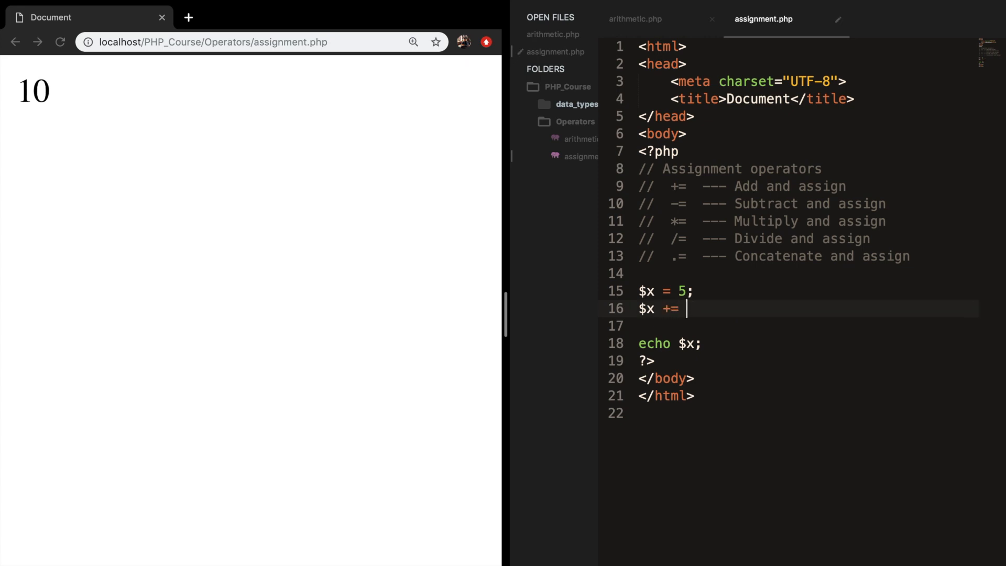
{"action": "type", "text": "5;"}
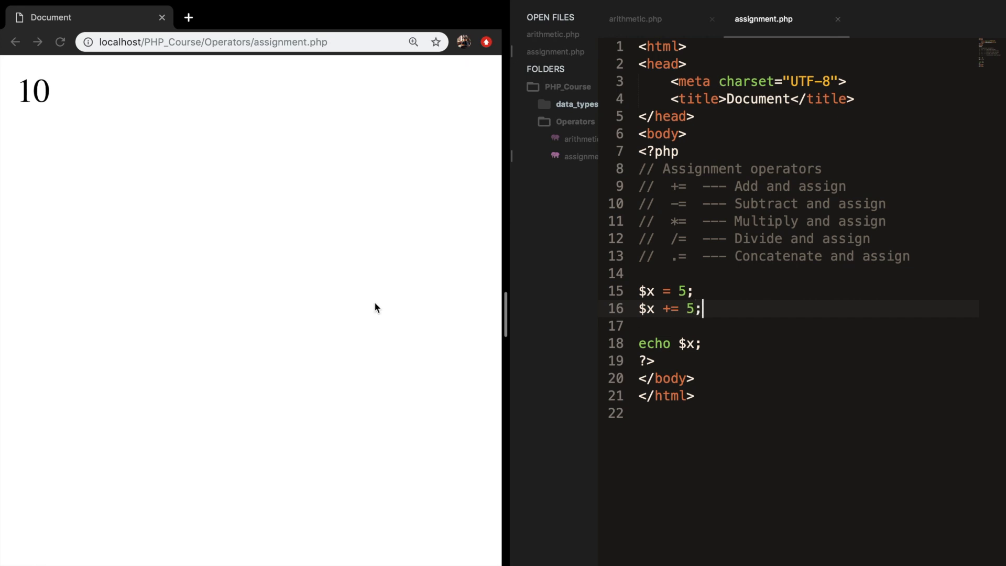
{"action": "double_click", "coordinate": [32, 90]}
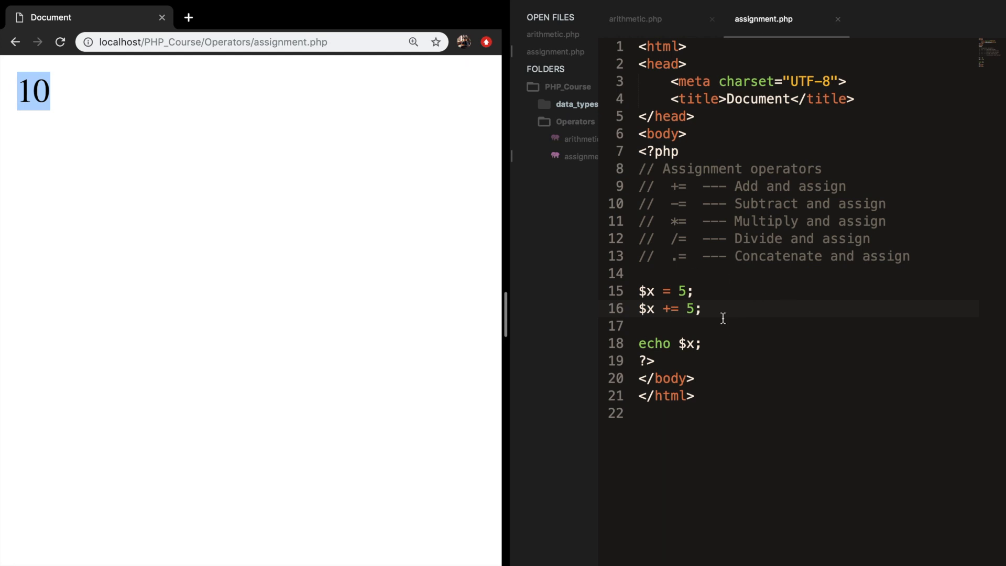
{"action": "mouse_move", "coordinate": [748, 347]}
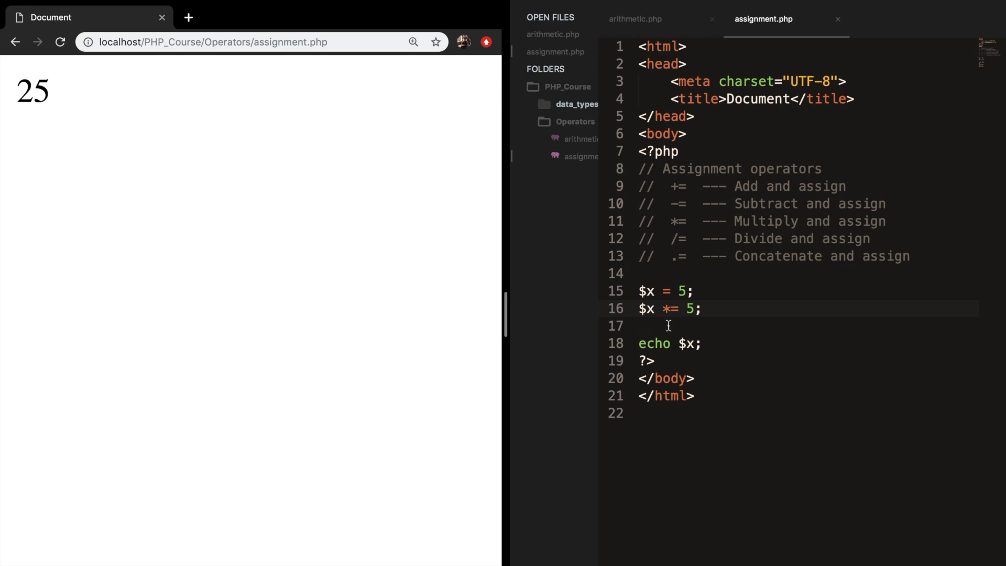
Change the shorthand operator to divide-assign, $x /= 5;, and reload the page.
{"action": "type", "text": "/"}
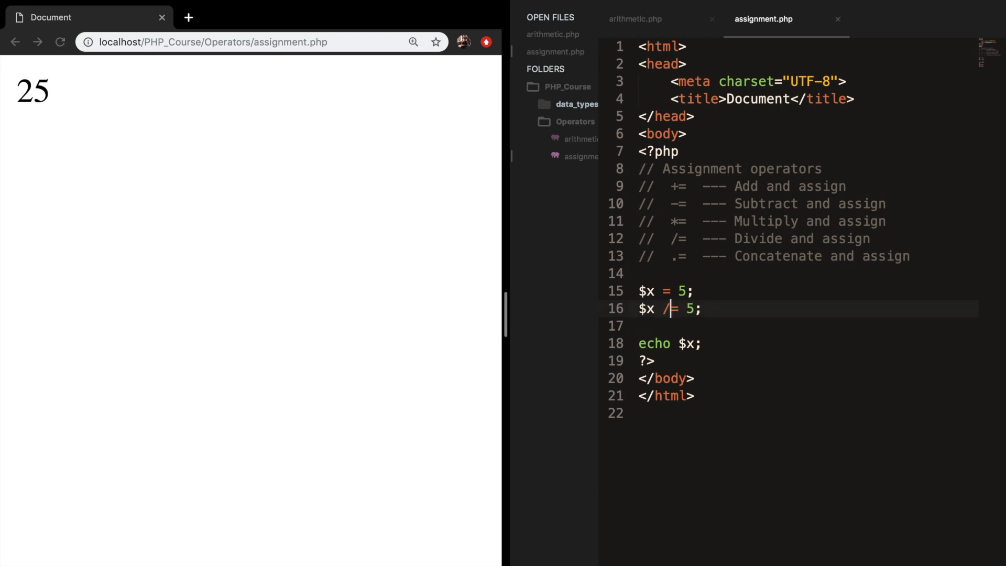
{"action": "left_click", "coordinate": [60, 42]}
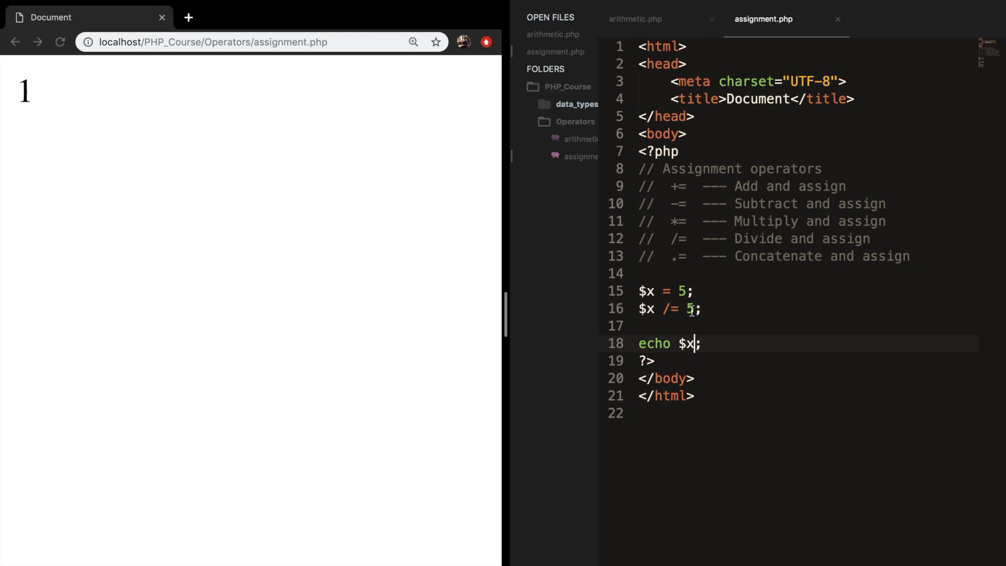
Change the print statement to echo $x += 5; so the page shows 6.
{"action": "type", "text": "+"}
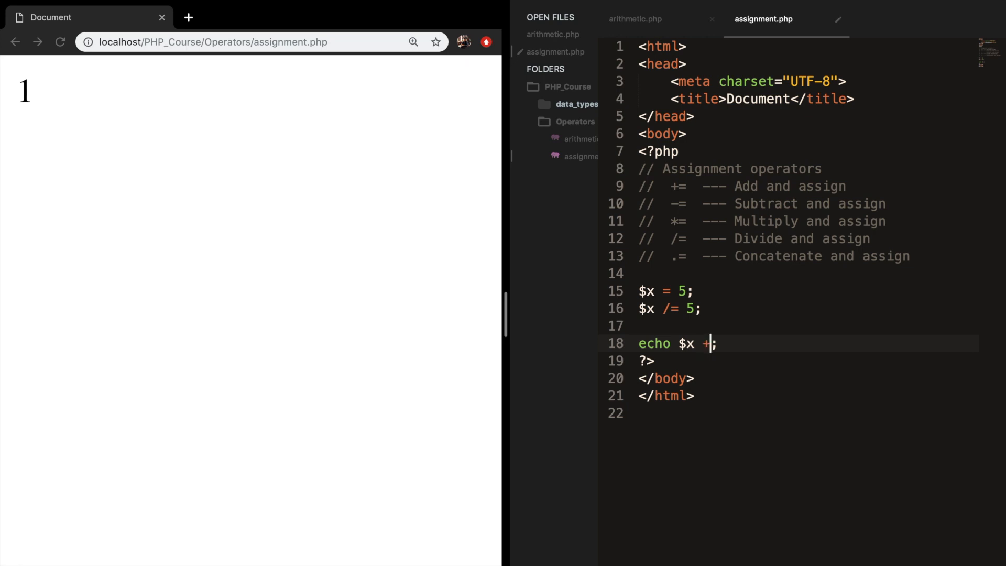
{"action": "type", "text": "= 5"}
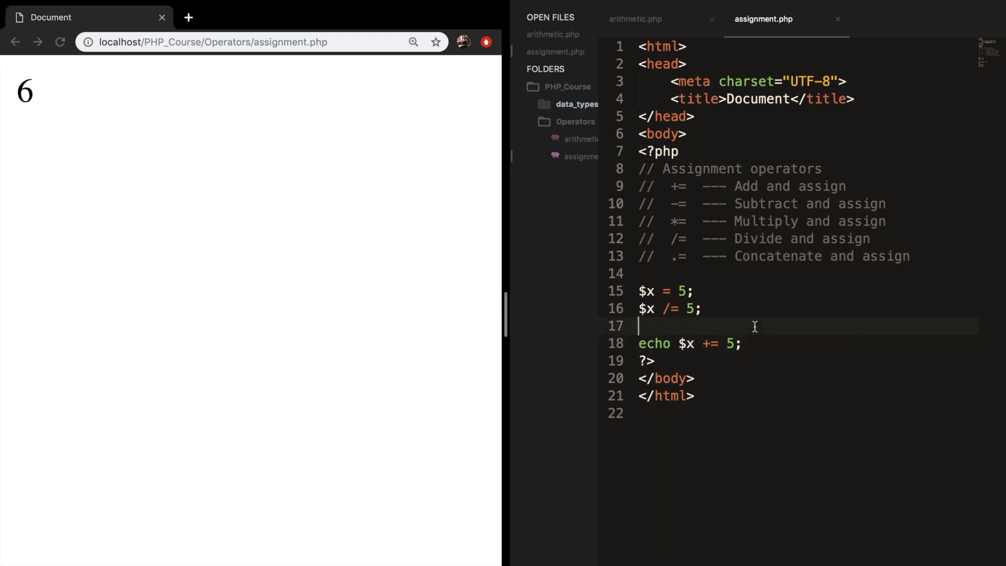
Add a $y = 10; line and make room for the next statement.
{"action": "type", "text": "$y ="}
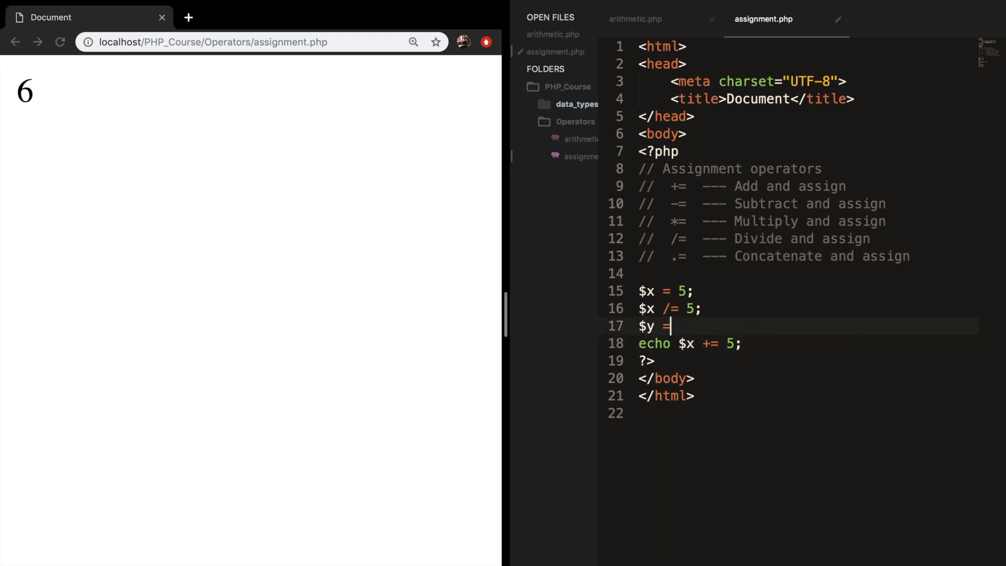
{"action": "type", "text": "10;"}
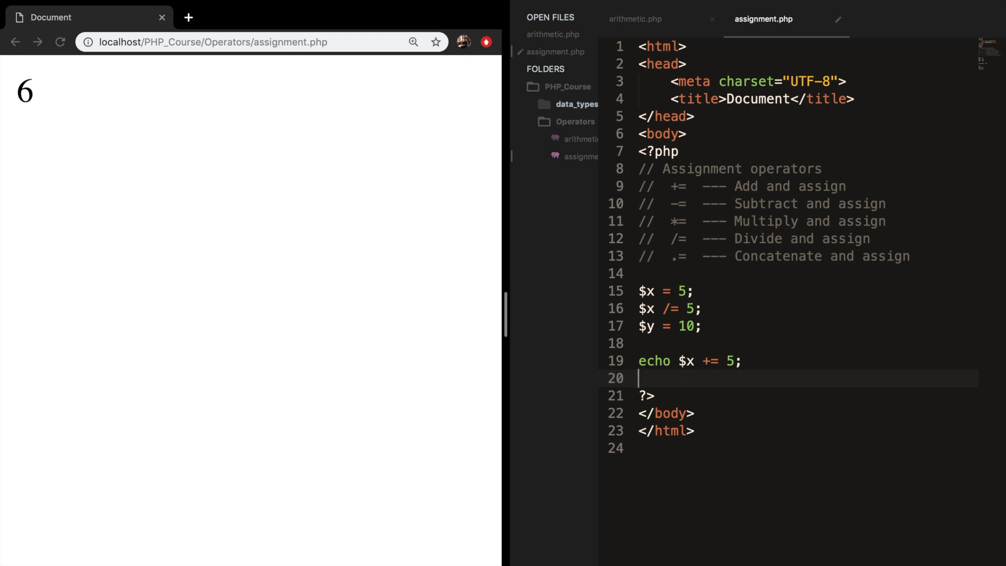
{"action": "key", "text": "enter"}
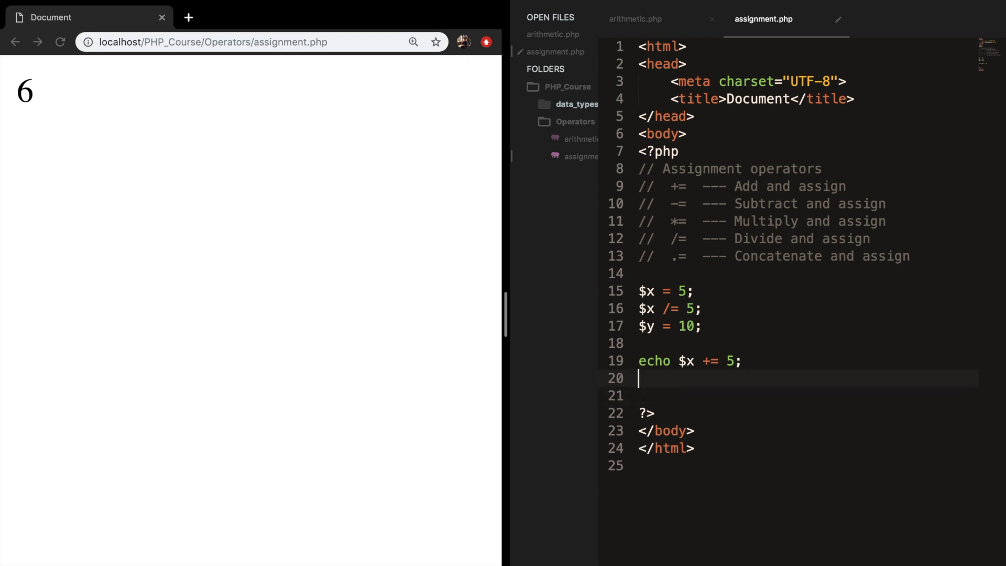
{"action": "key", "text": "Enter"}
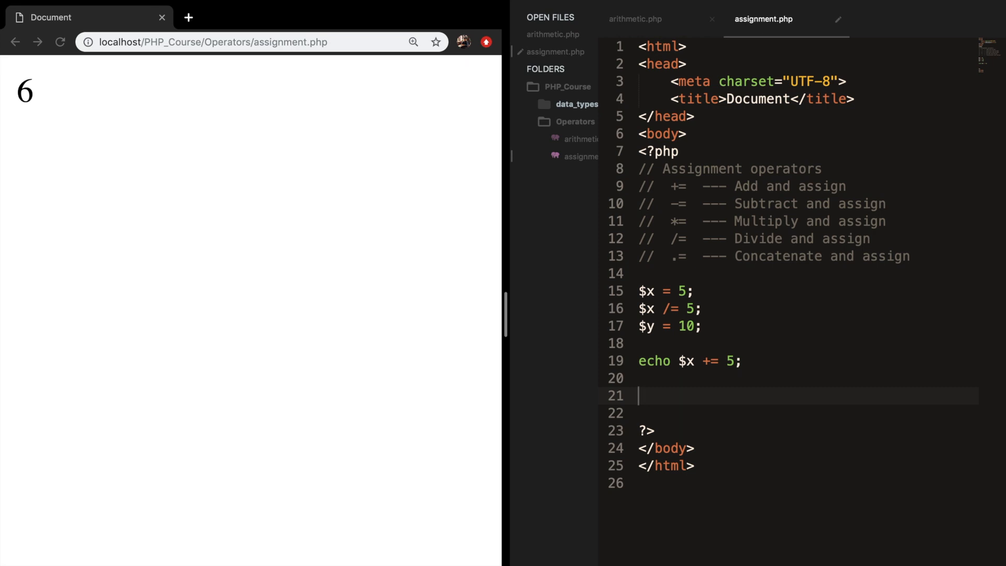
Write echo $x . $y; joining the two variables with the dot operator.
{"action": "type", "text": "echo"}
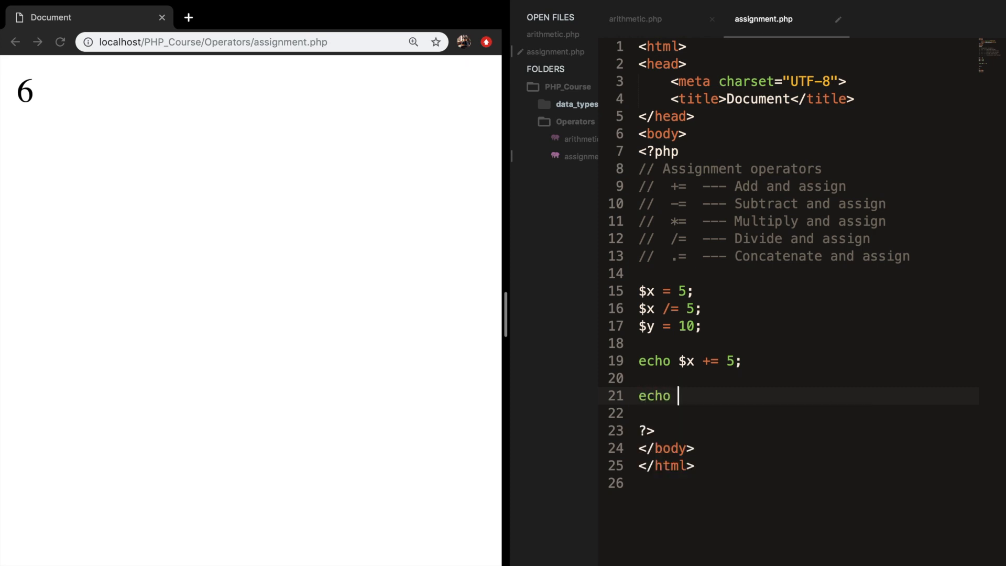
{"action": "type", "text": "$x"}
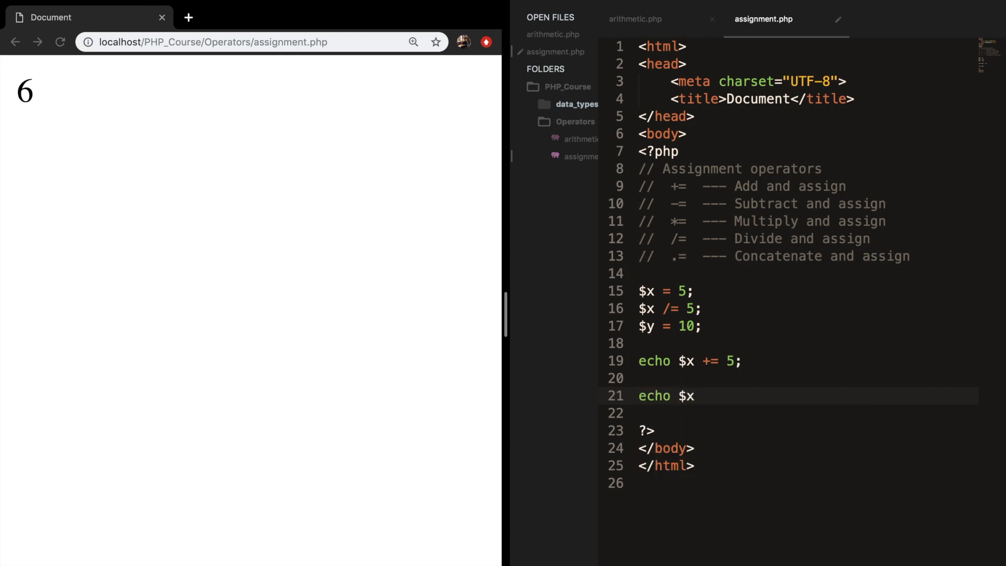
{"action": "type", "text": ". $y"}
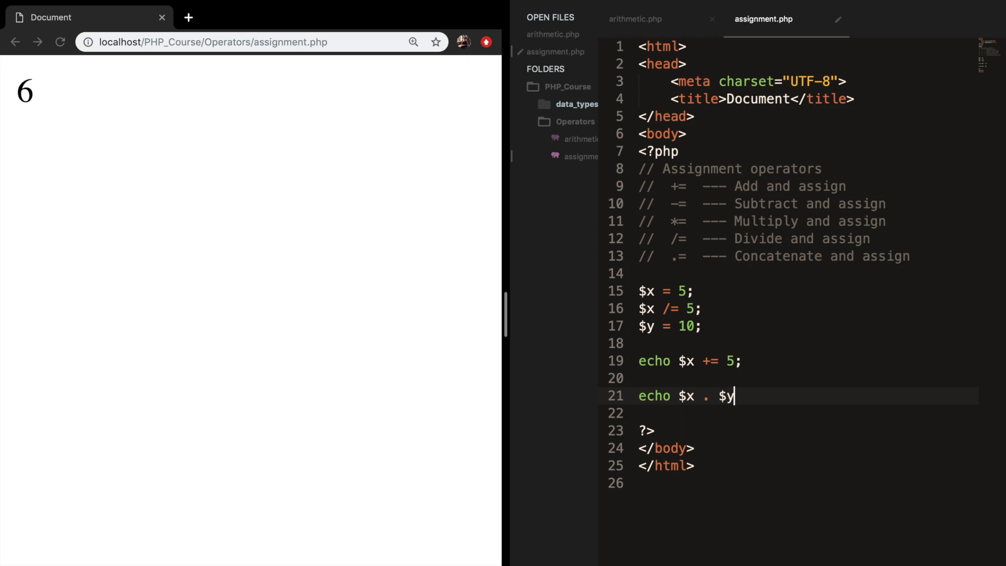
{"action": "type", "text": ";"}
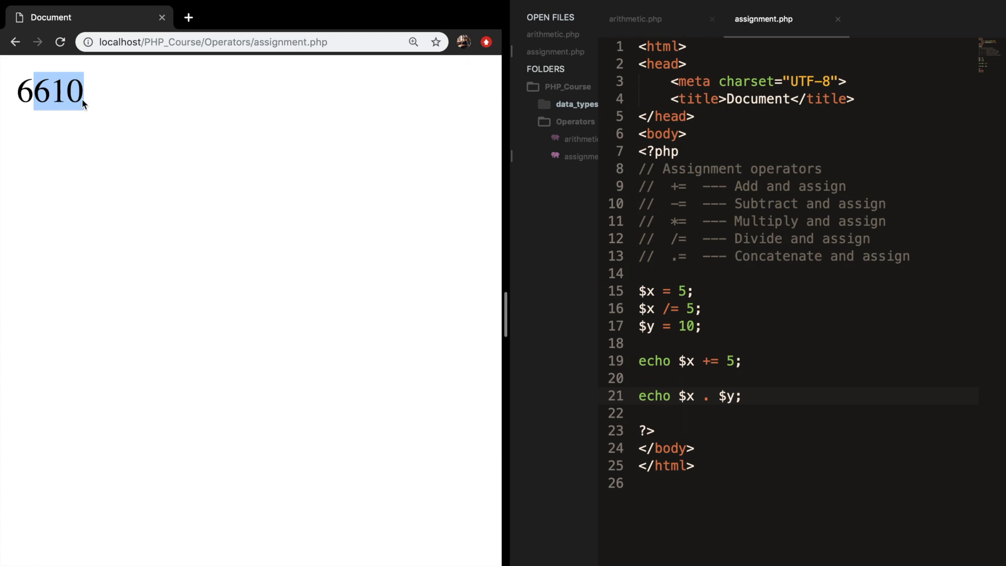
{"action": "mouse_move", "coordinate": [54, 96]}
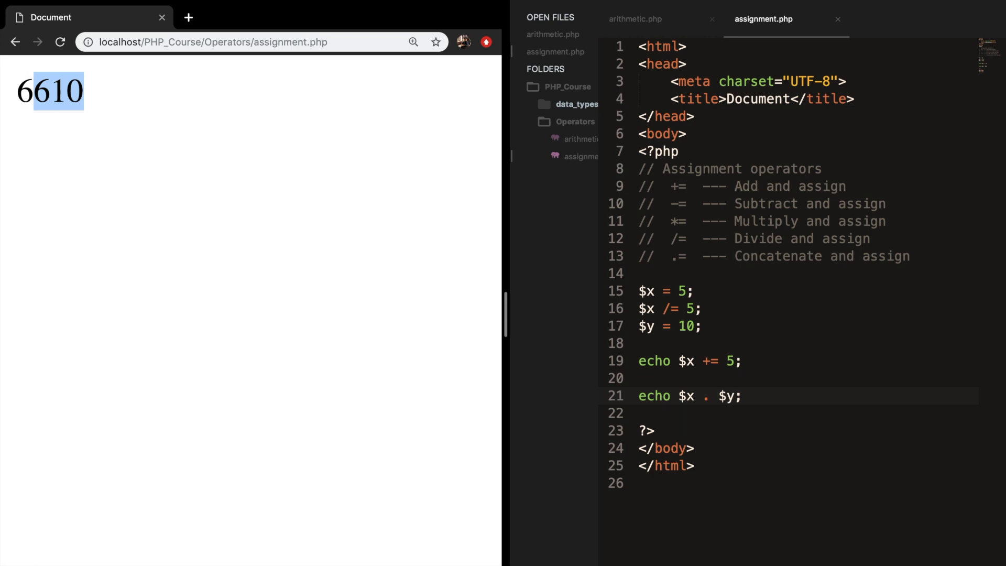
{"action": "mouse_move", "coordinate": [754, 399]}
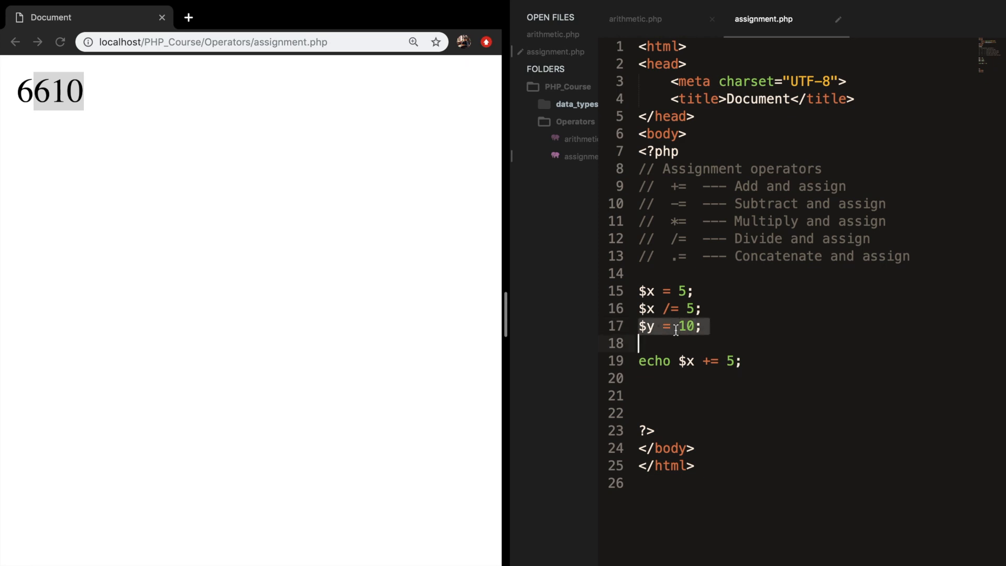
Replace the $y line with $str = "Dary is a old man";.
{"action": "key", "text": "Backspace"}
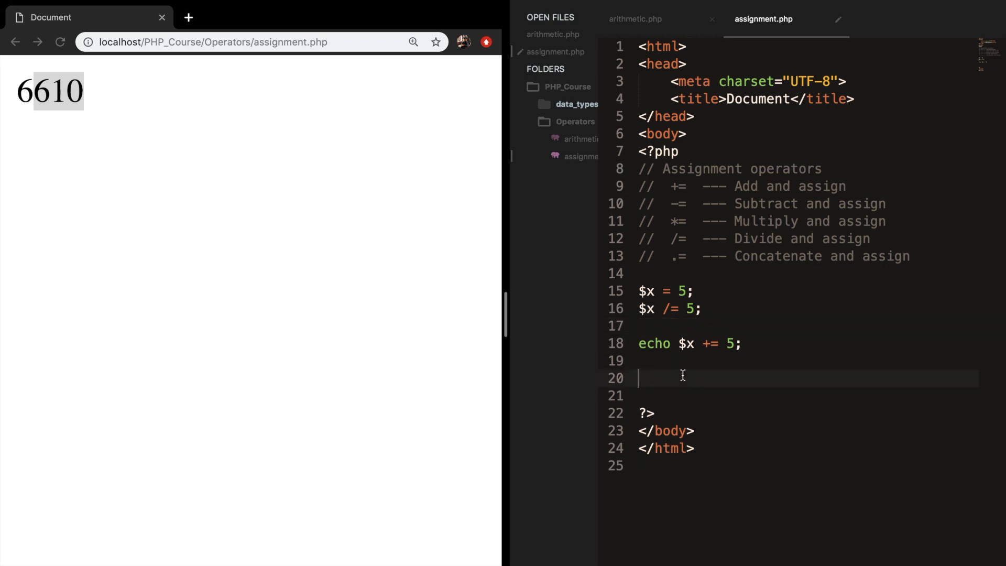
{"action": "type", "text": "$"}
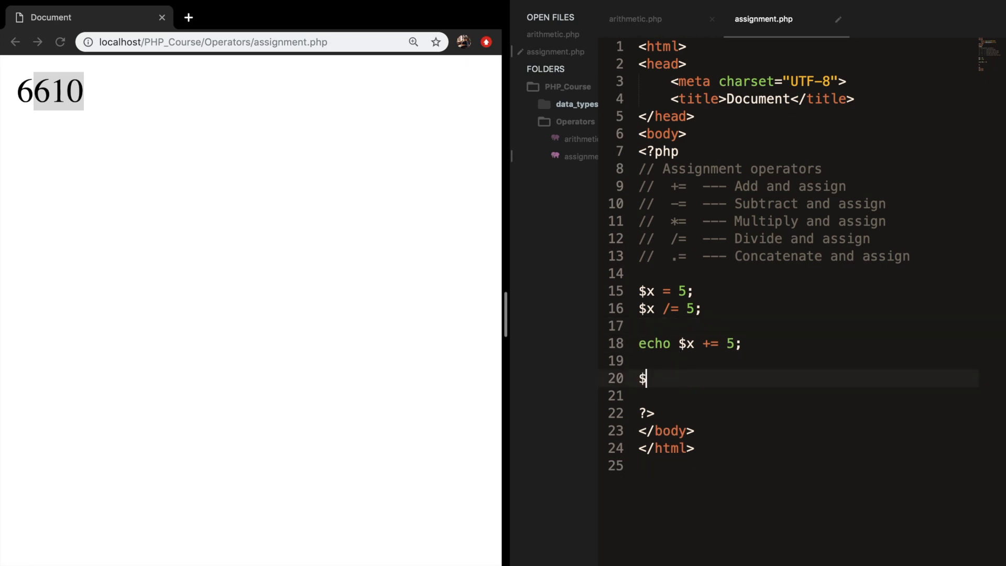
{"action": "type", "text": "str ="}
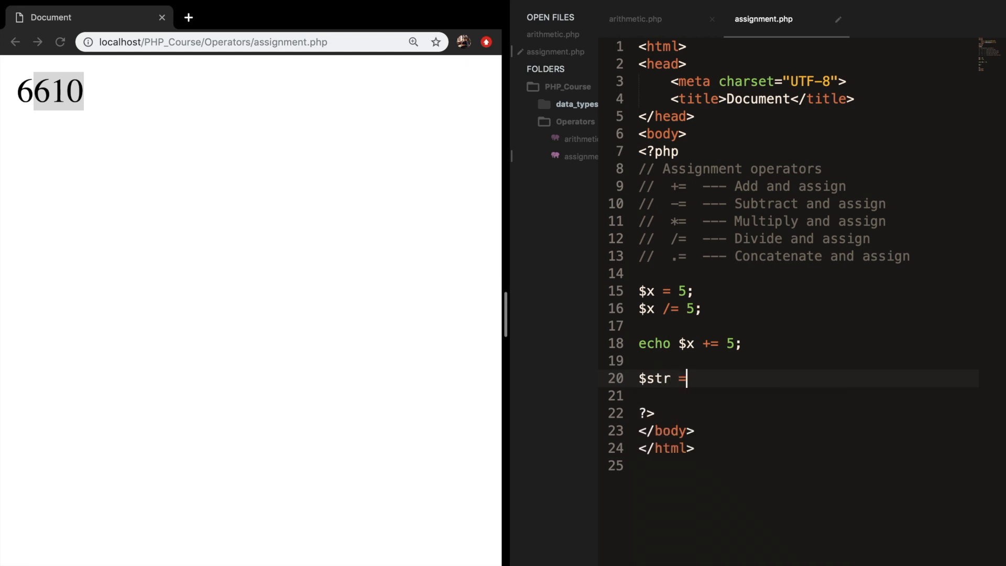
{"action": "type", "text": "\"Dary is a"}
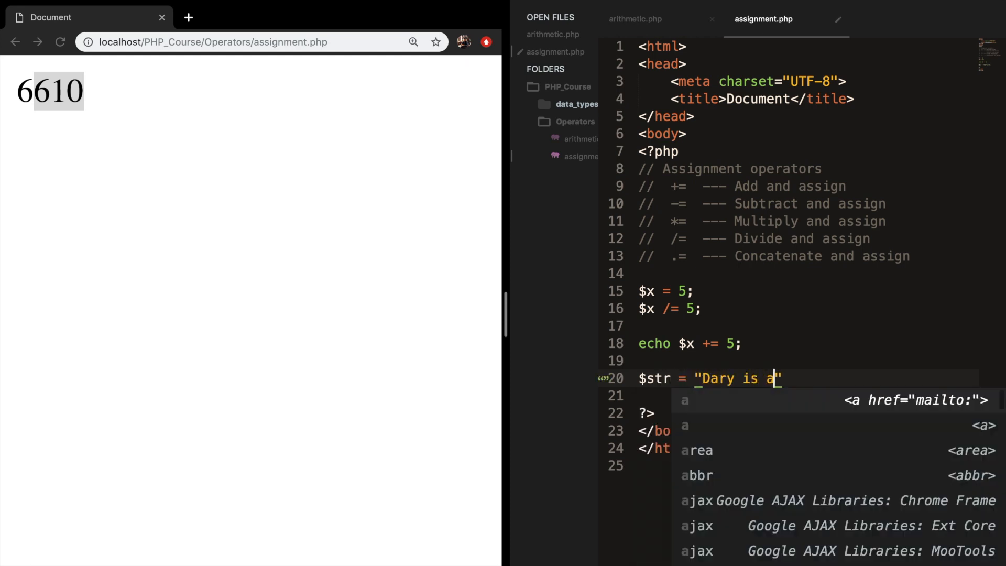
{"action": "type", "text": "old man"}
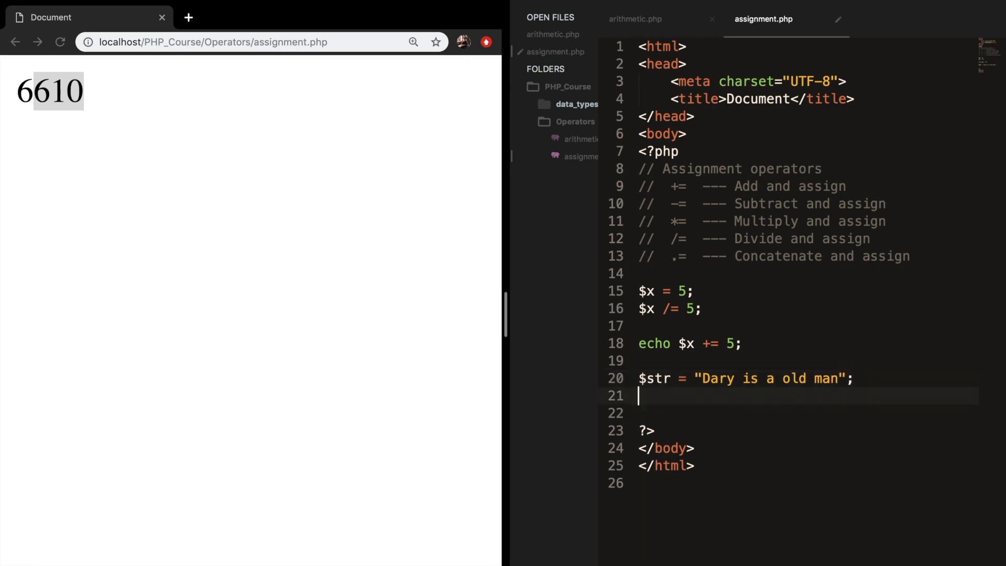
Append " because he is 24 years old!" to $str using the .= operator.
{"action": "type", "text": "$str"}
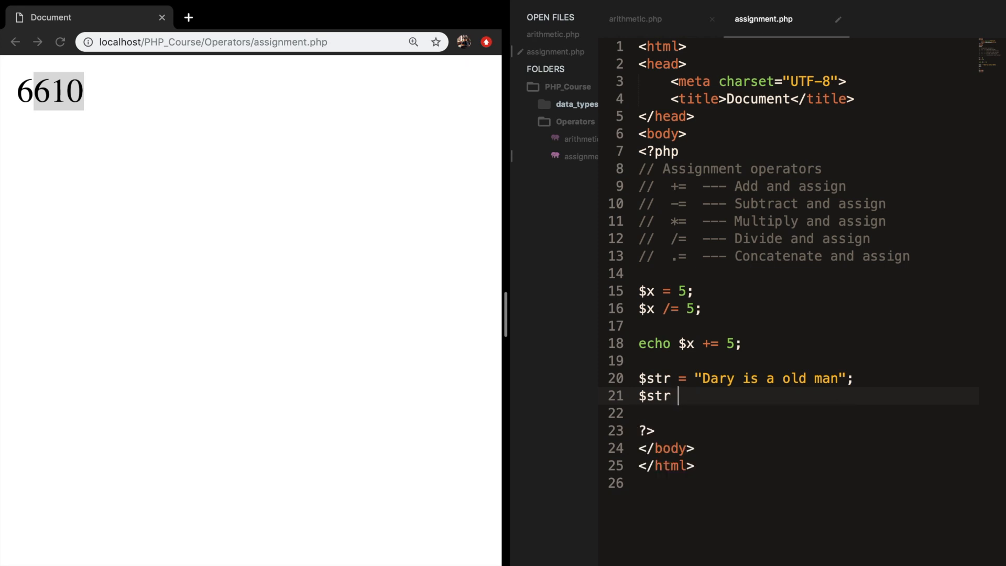
{"action": "type", "text": ".="}
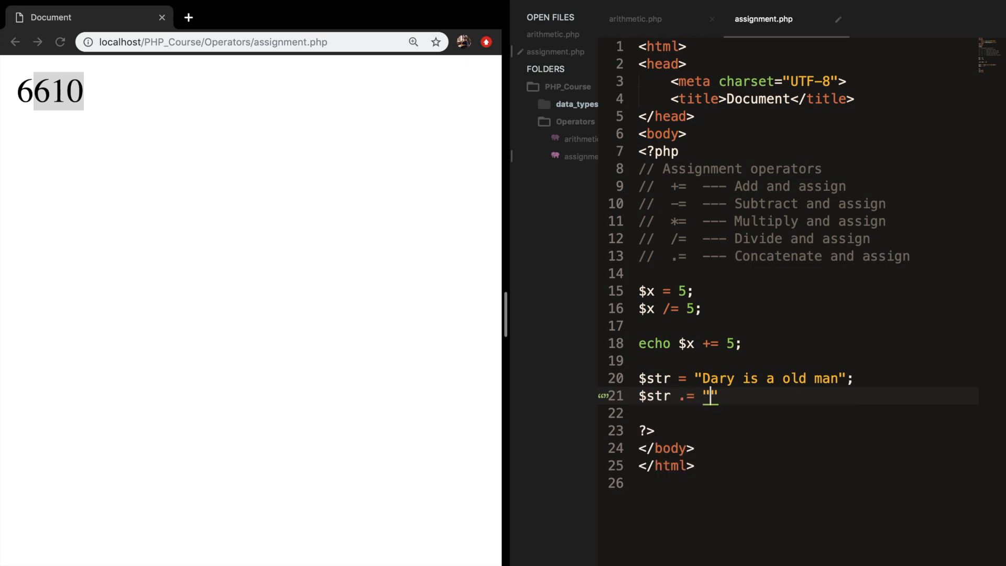
{"action": "type", "text": "\" \""}
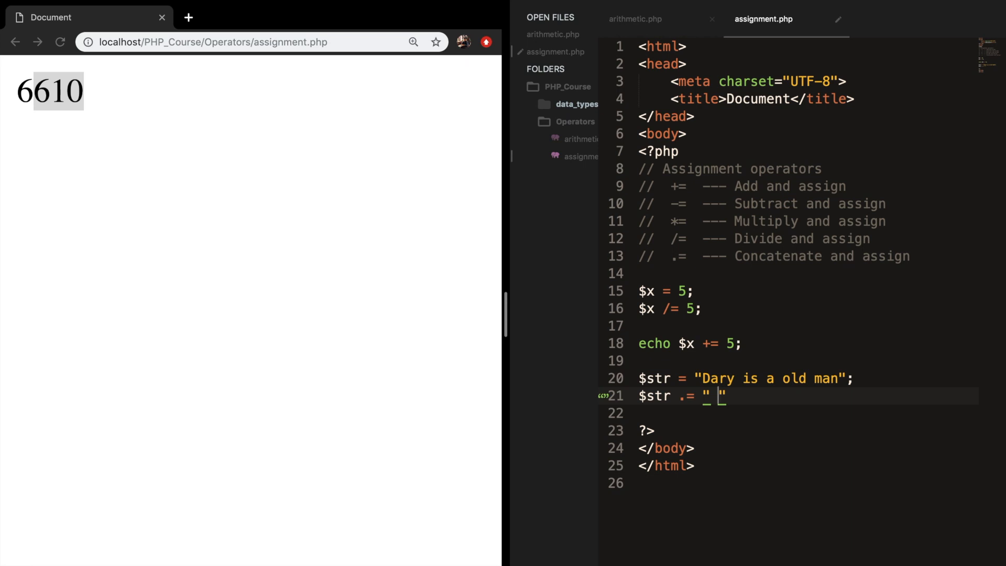
{"action": "type", "text": "because he is 24 y"}
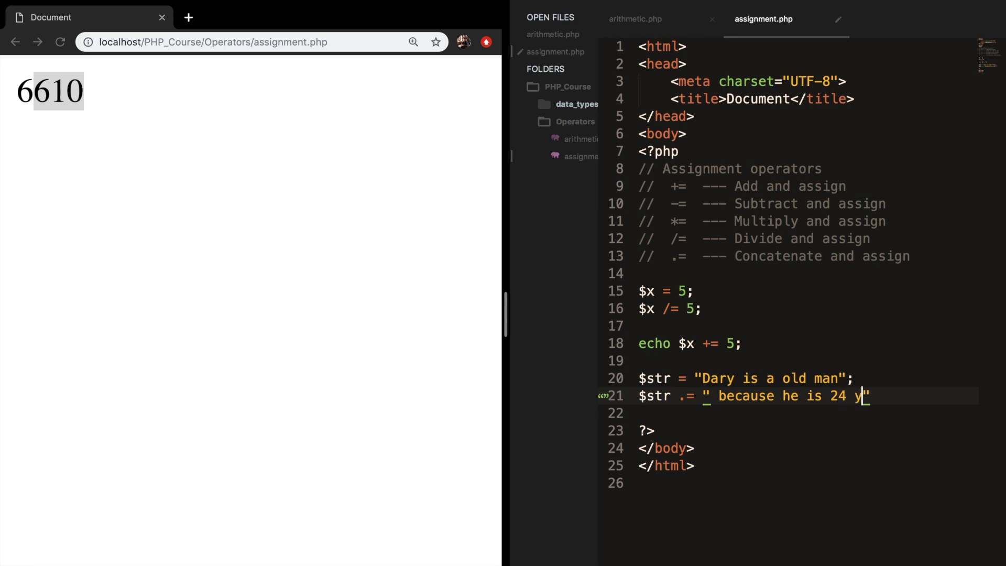
{"action": "type", "text": "ears old!"}
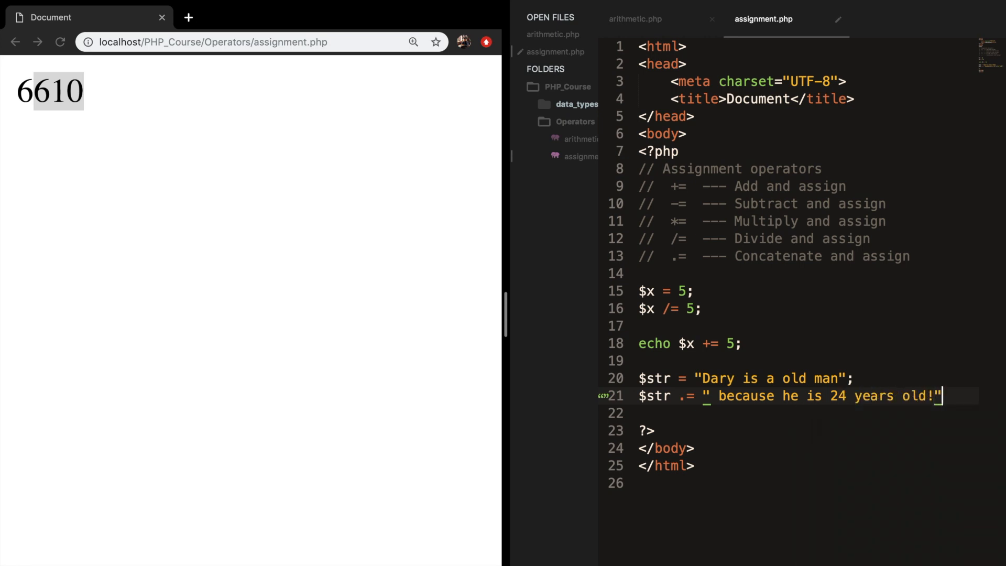
{"action": "key", "text": "Enter"}
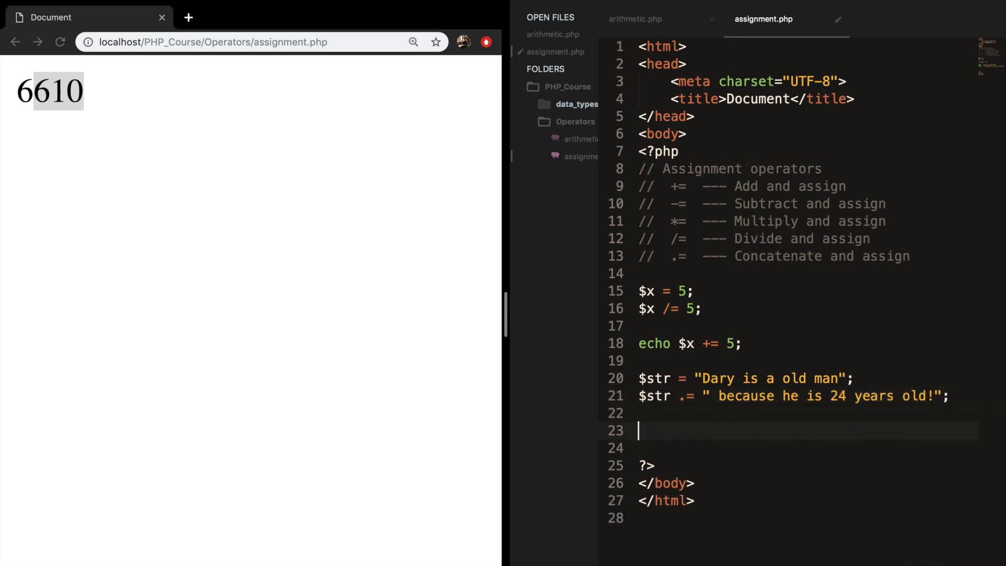
Echo a "<br>" line break and then $str, and reload to show the full sentence.
{"action": "type", "text": "echo $str;"}
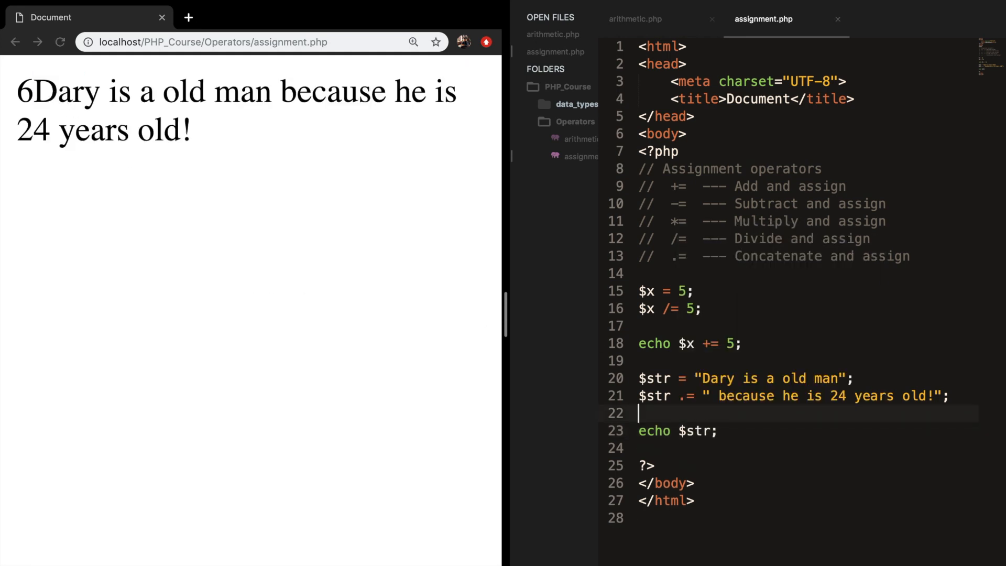
{"action": "type", "text": "echo \"\""}
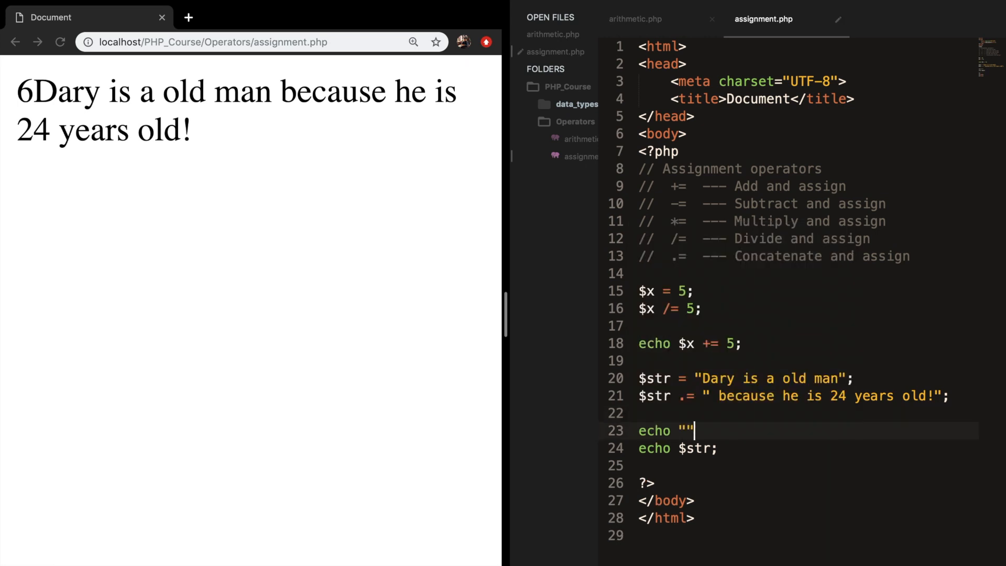
{"action": "type", "text": "<br>"}
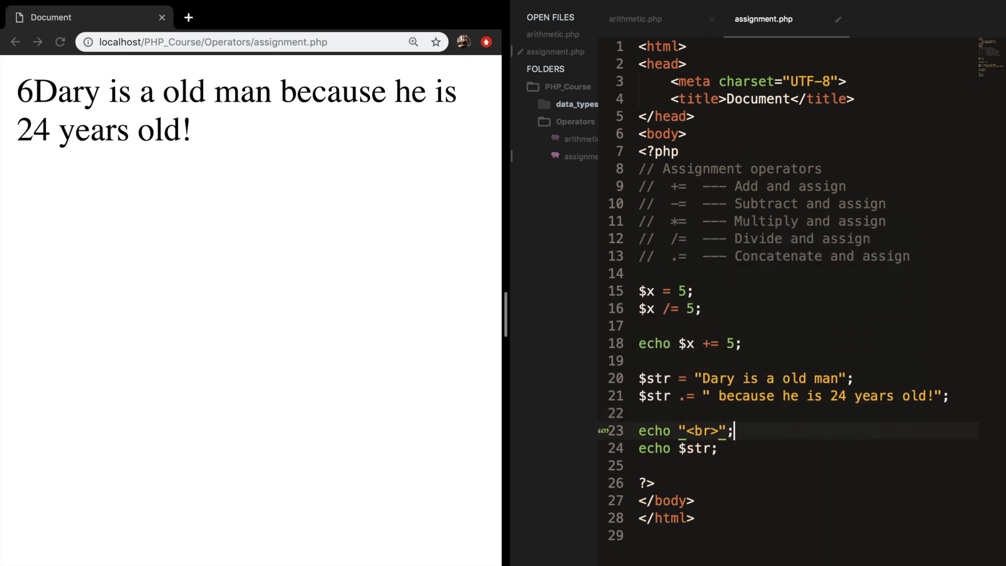
{"action": "left_click", "coordinate": [61, 42]}
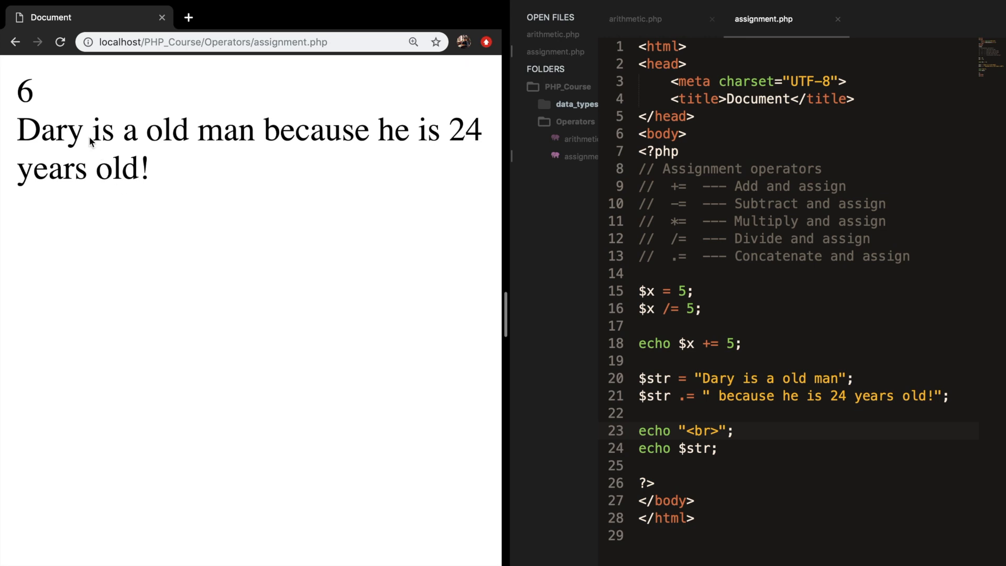